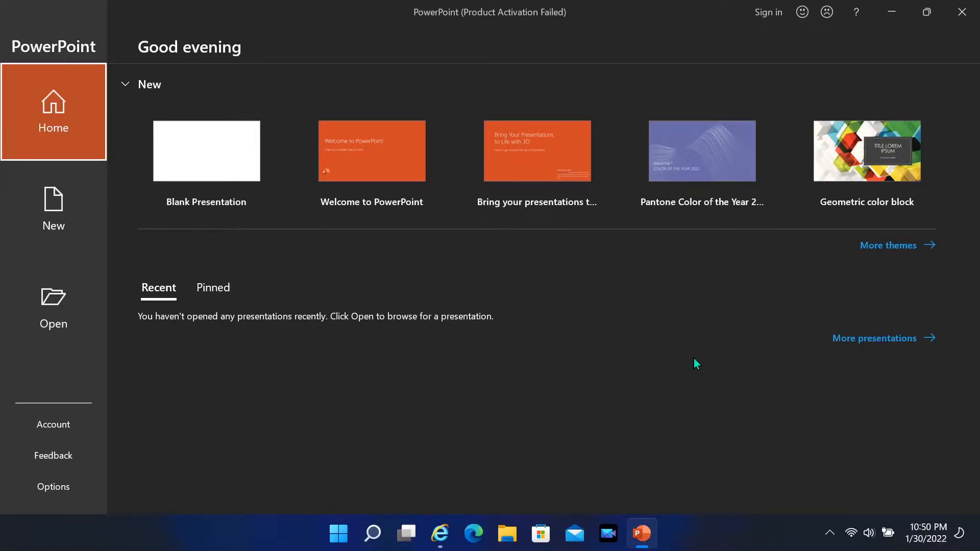
pyautogui.moveTo(674, 356)
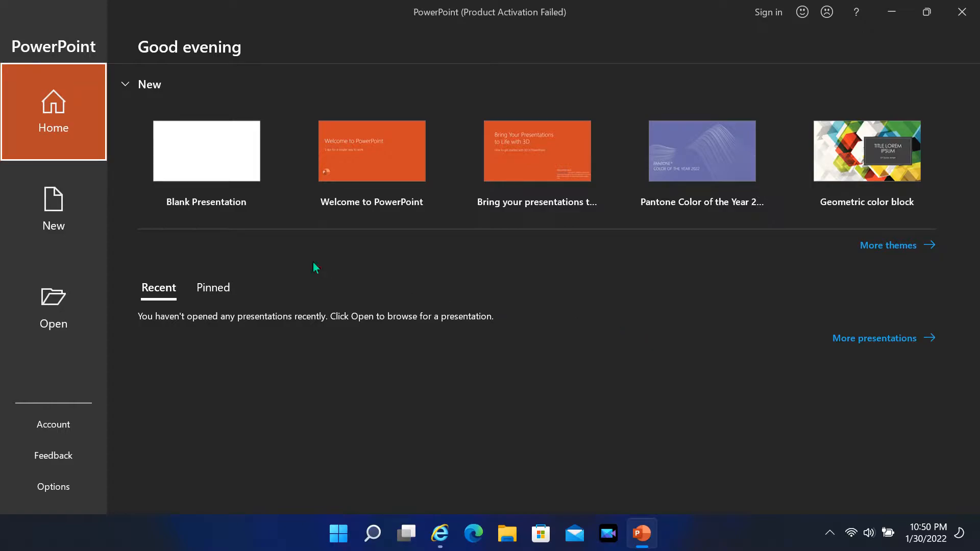
pyautogui.moveTo(182, 152)
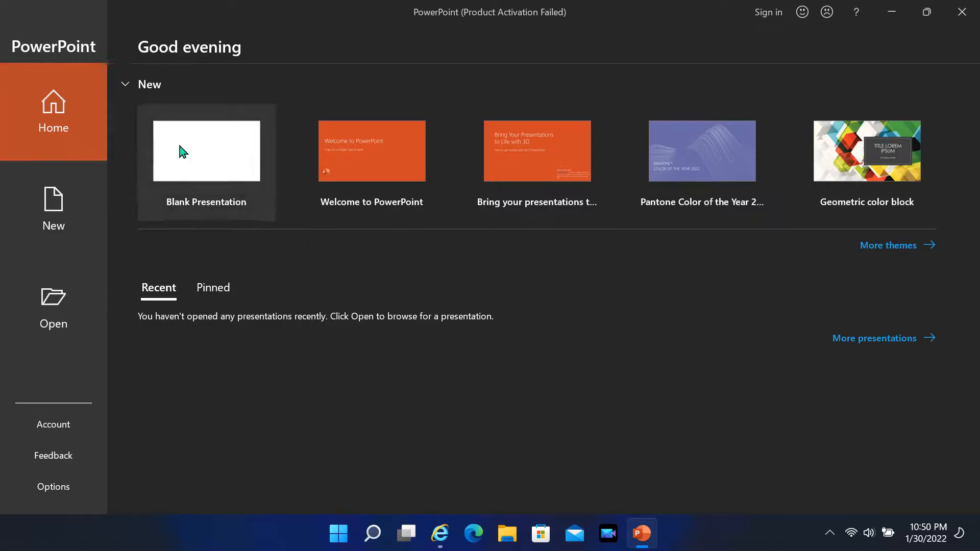
# Step: Create a blank presentation and launch Screen Recording from the Record tab
pyautogui.click(206, 151)
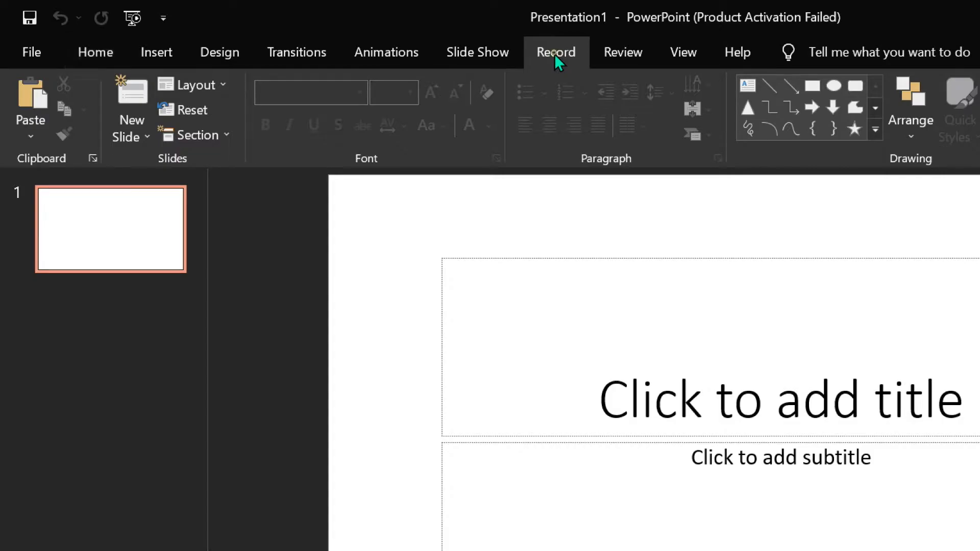
pyautogui.click(555, 53)
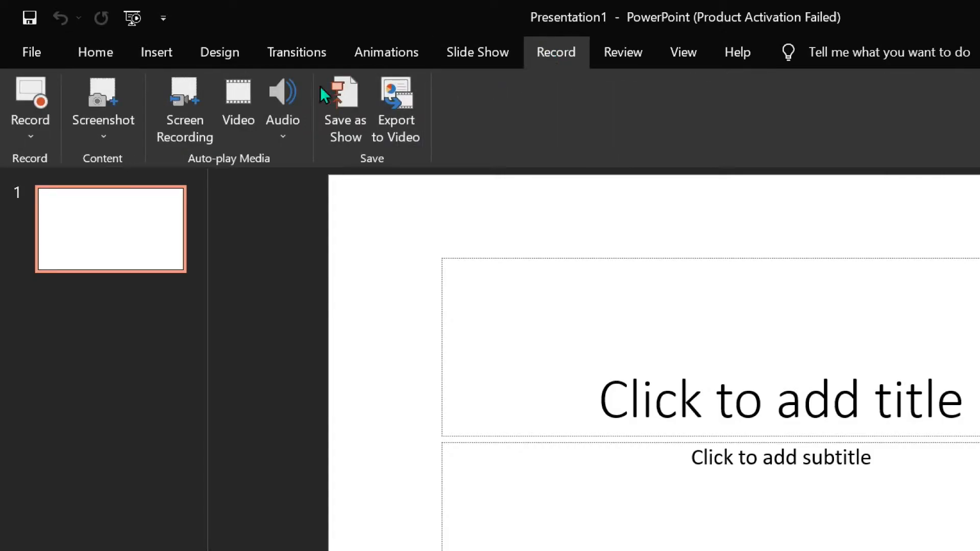
pyautogui.moveTo(182, 116)
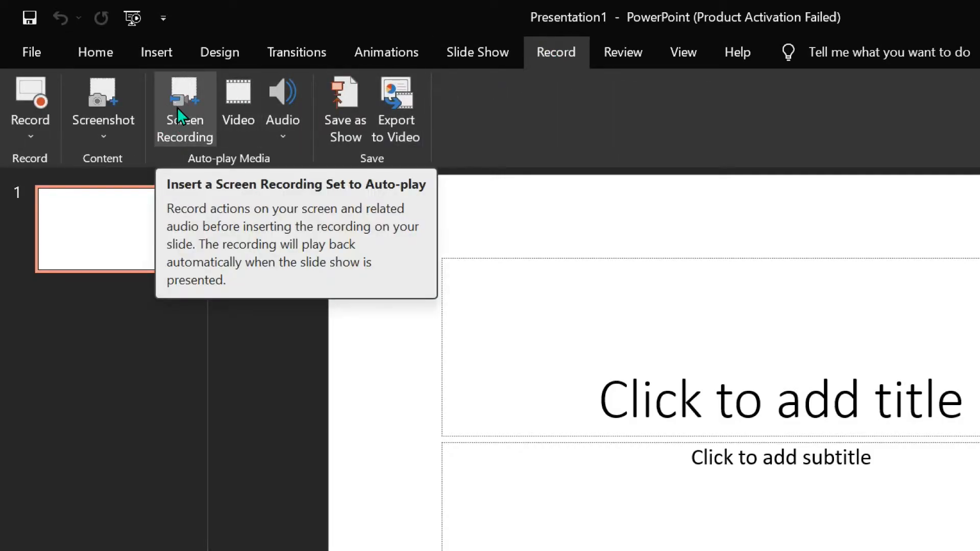
pyautogui.click(185, 102)
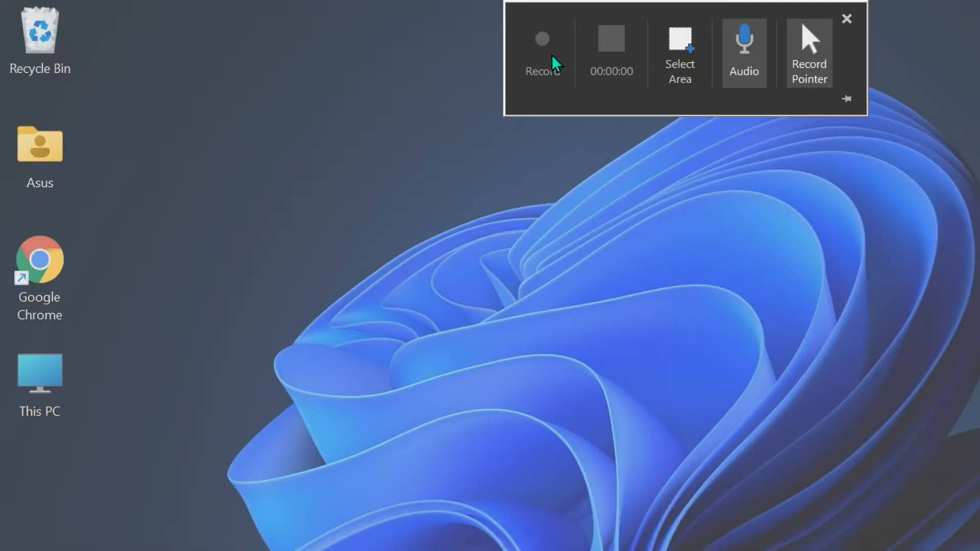
pyautogui.moveTo(519, 52)
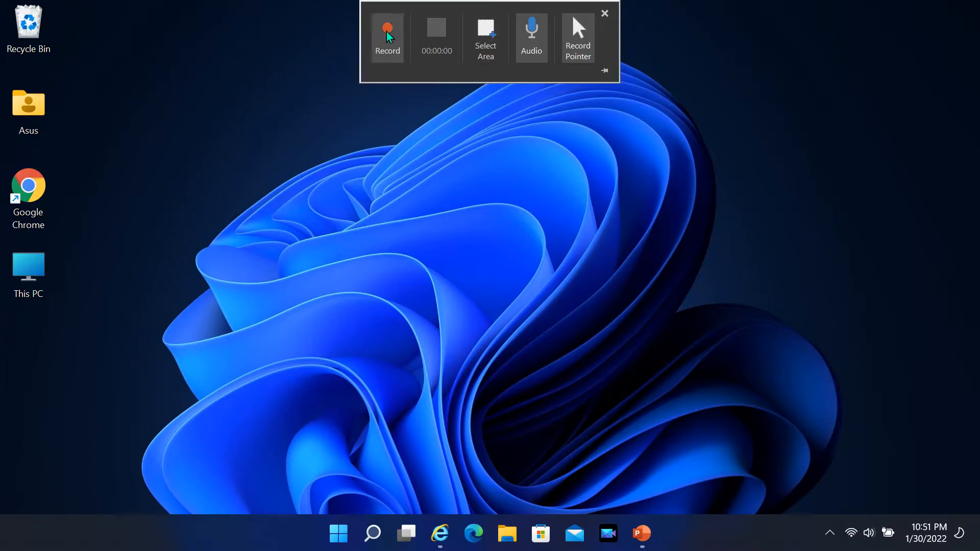
pyautogui.moveTo(389, 53)
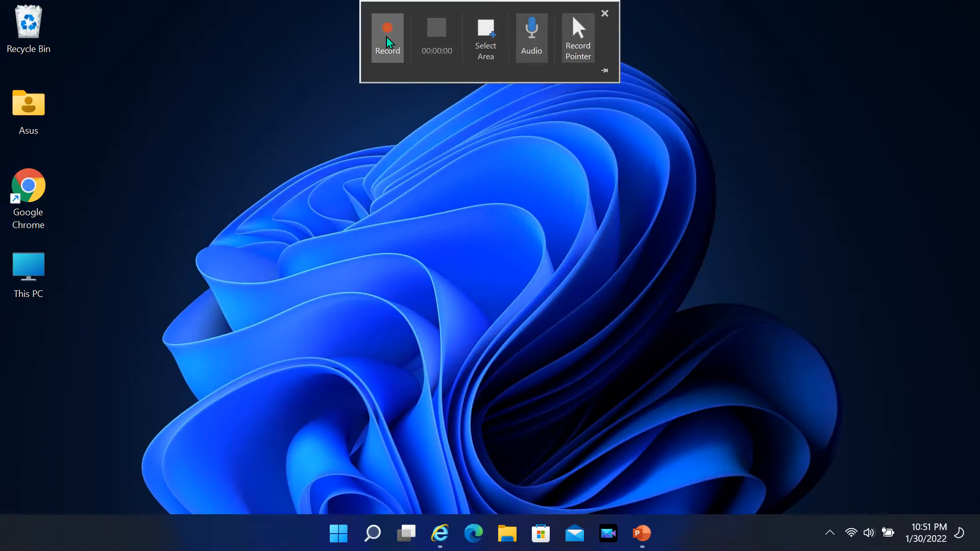
# Step: Start recording the desktop with audio and pointer enabled
pyautogui.click(388, 28)
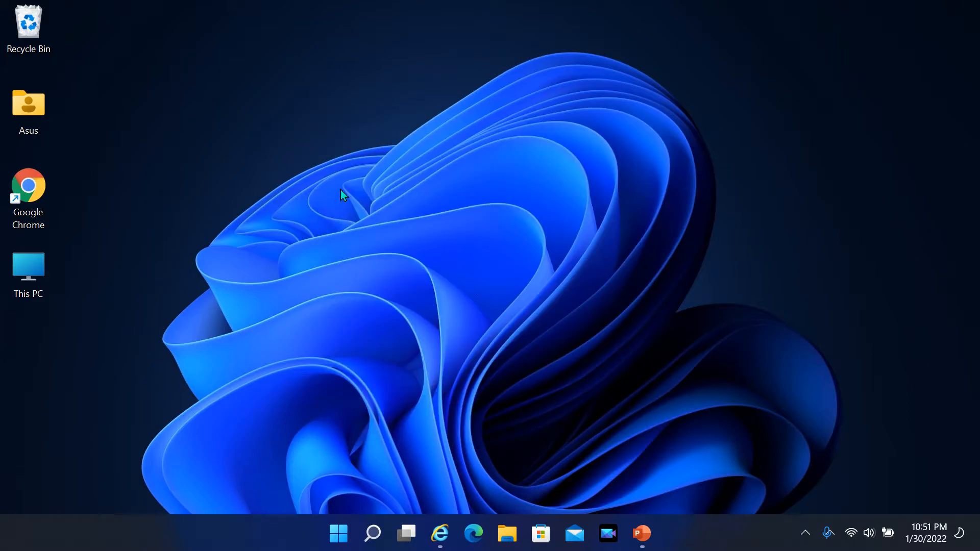
pyautogui.moveTo(442, 154)
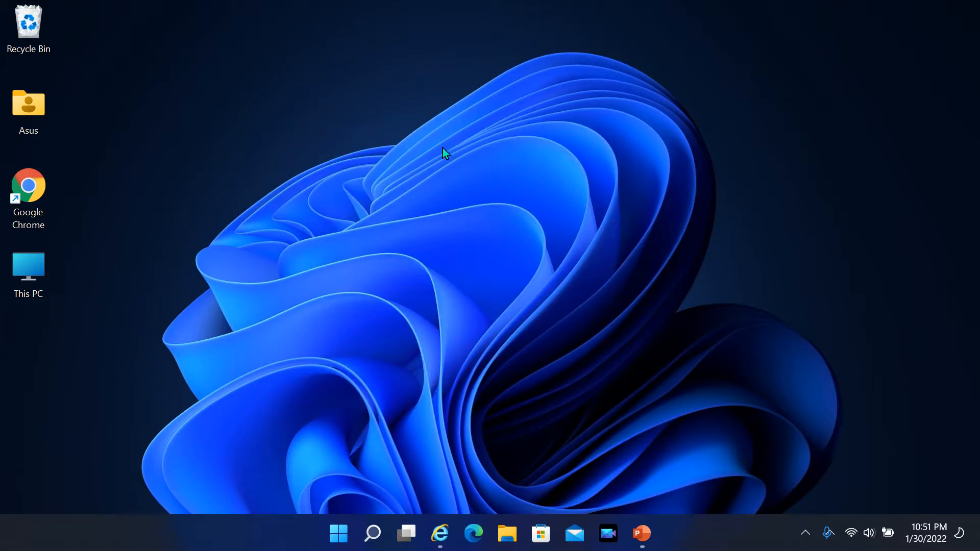
pyautogui.doubleClick(28, 185)
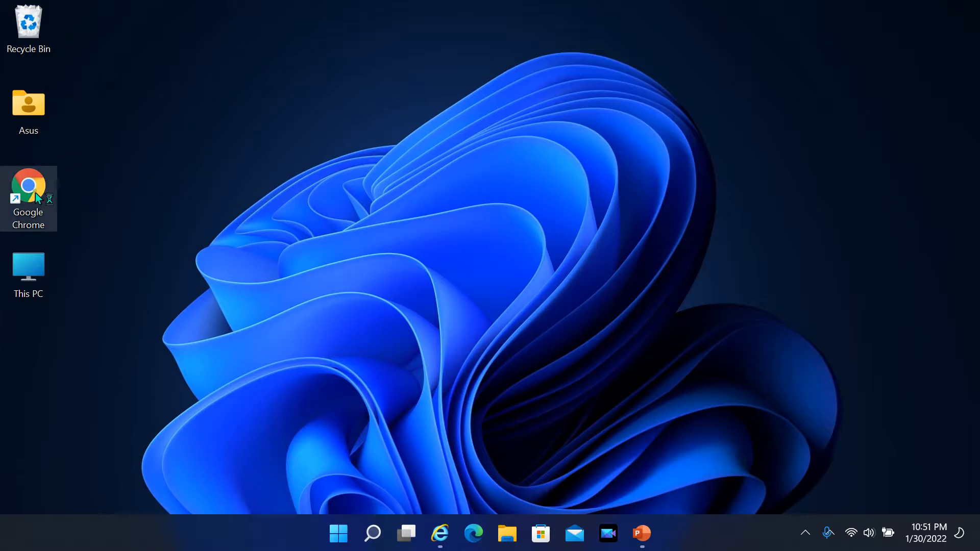
pyautogui.doubleClick(28, 184)
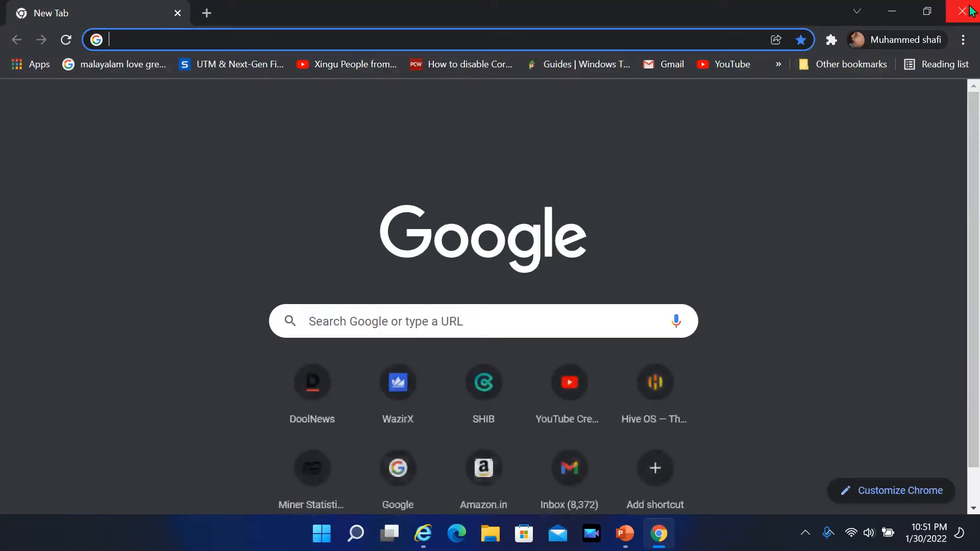
pyautogui.click(960, 11)
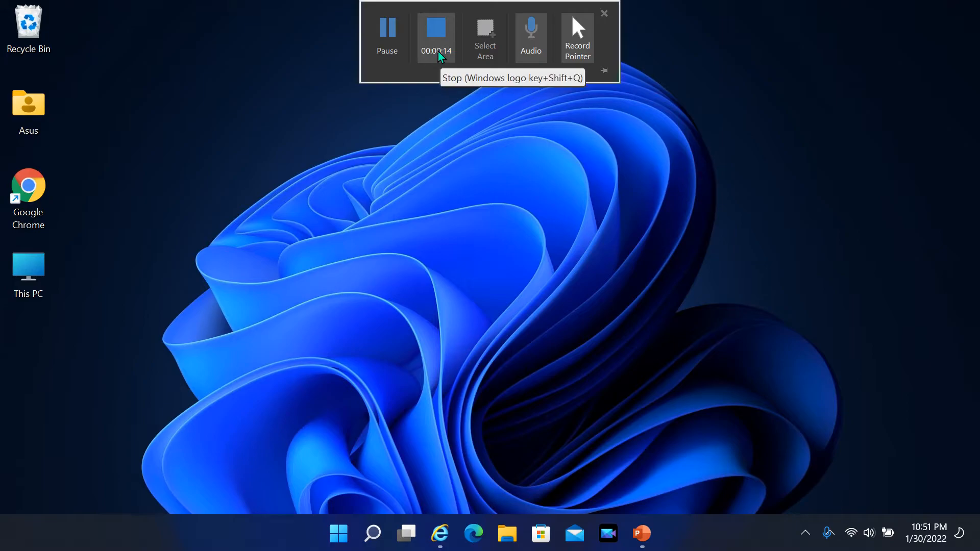
pyautogui.moveTo(419, 134)
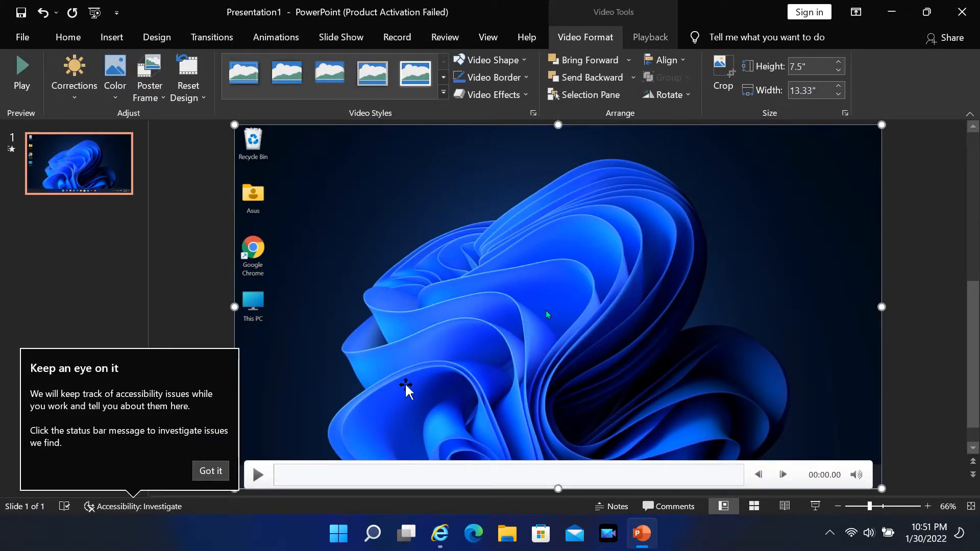
# Step: Select the inserted screen recording video on the slide
pyautogui.click(257, 474)
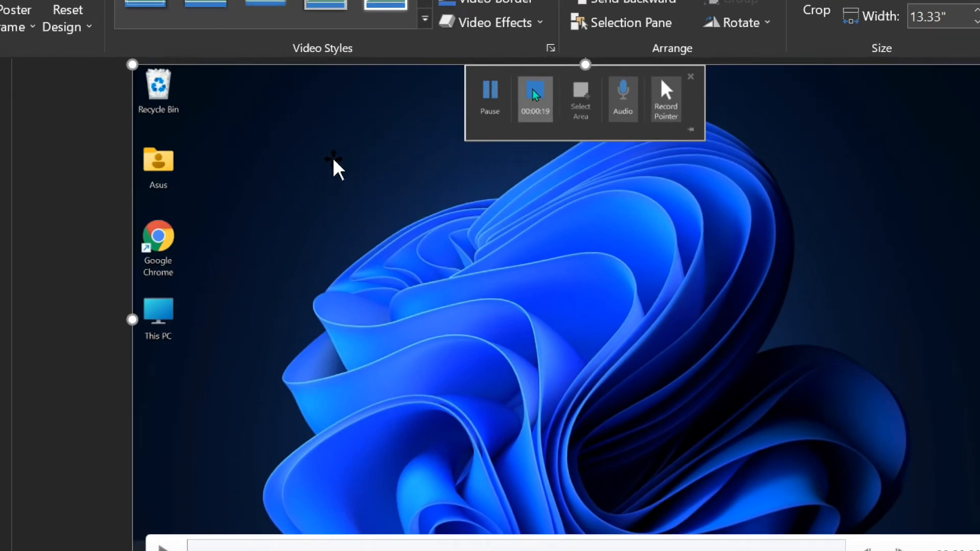
pyautogui.moveTo(281, 158)
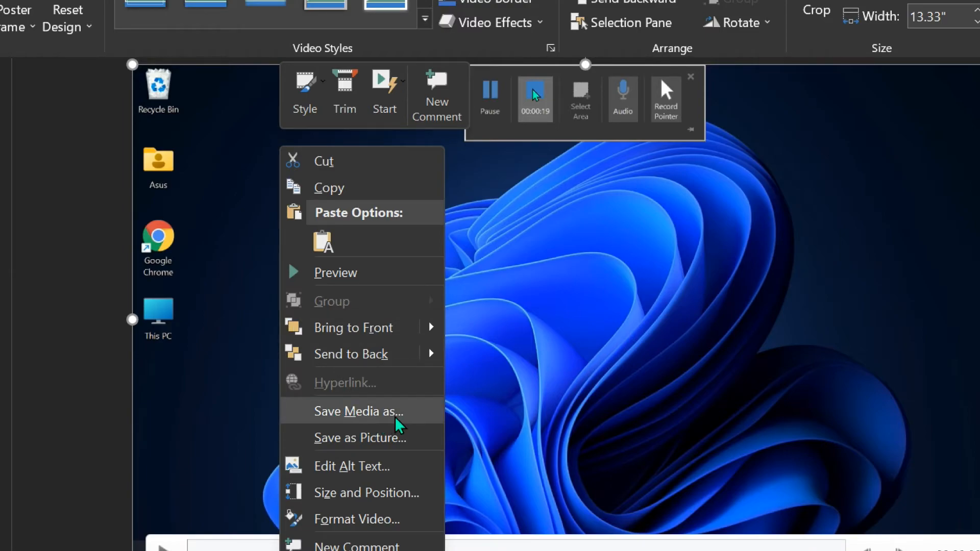
# Step: Save the video to the Desktop as Media1.mp4
pyautogui.click(357, 411)
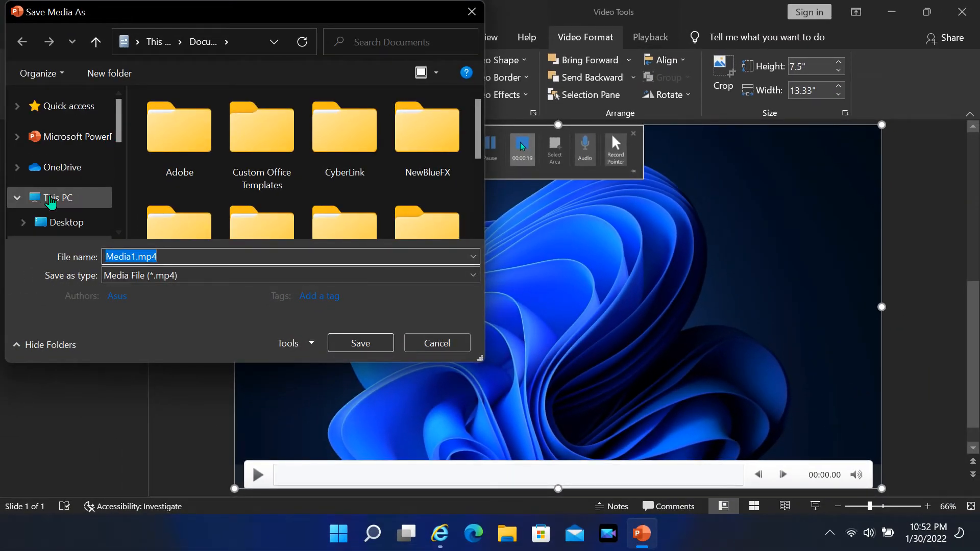
pyautogui.click(66, 222)
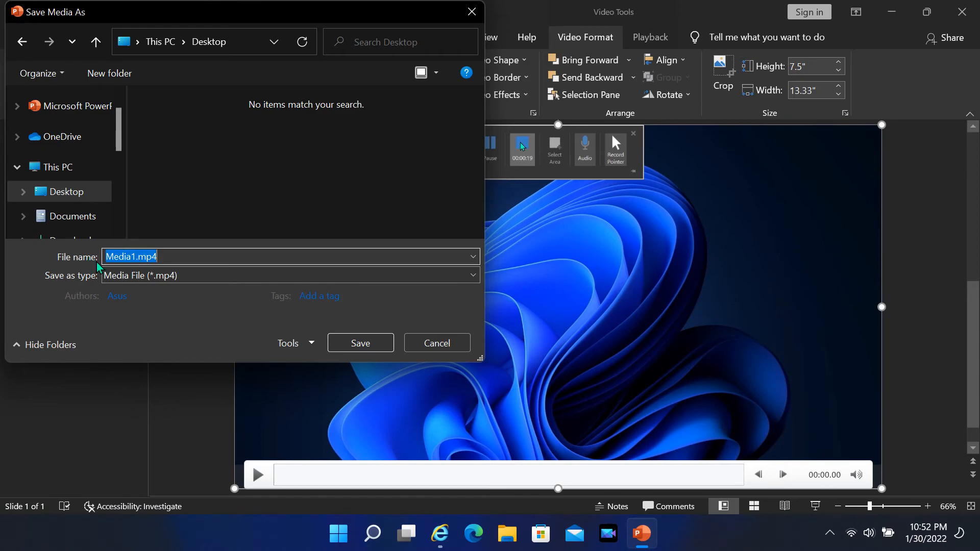
pyautogui.moveTo(343, 346)
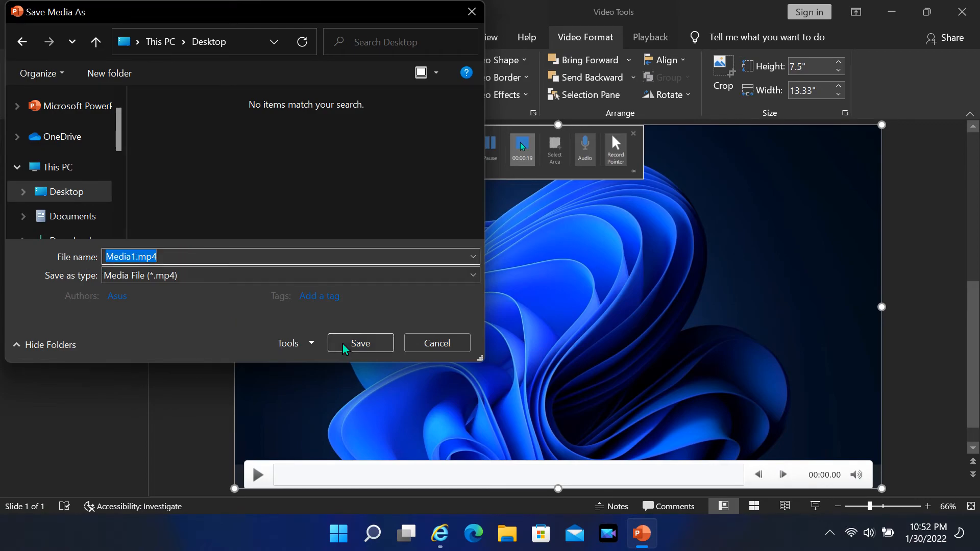
pyautogui.click(360, 343)
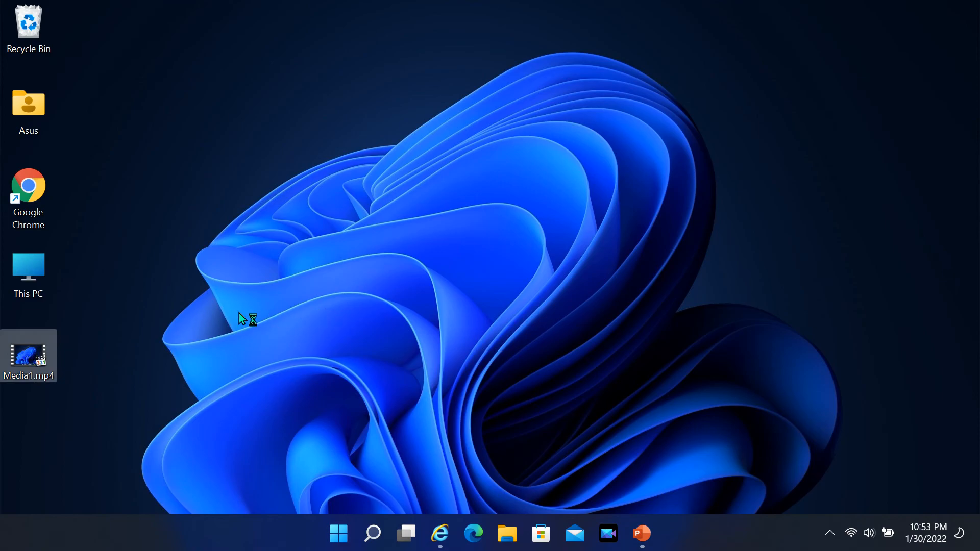
# Step: Play Media1.mp4 from the Desktop in Windows Media Player
pyautogui.doubleClick(29, 355)
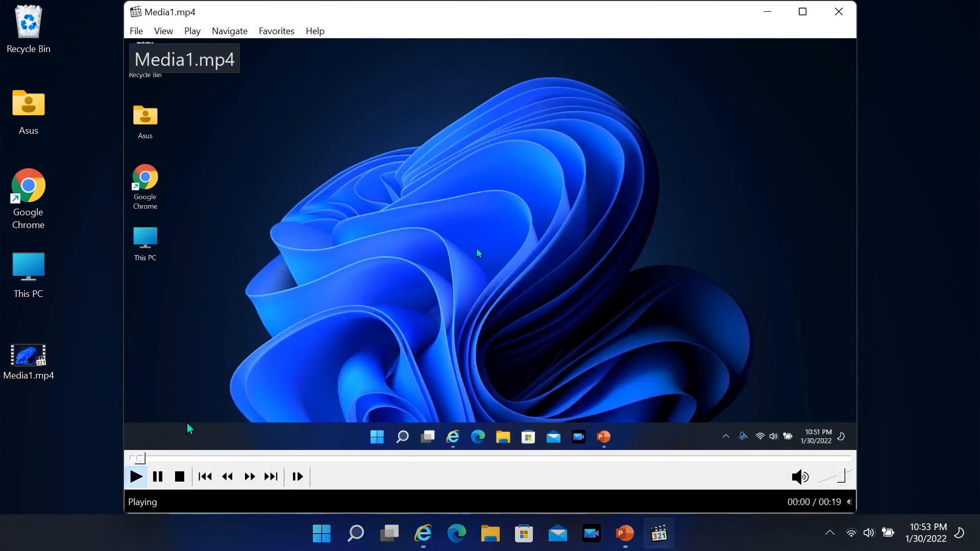